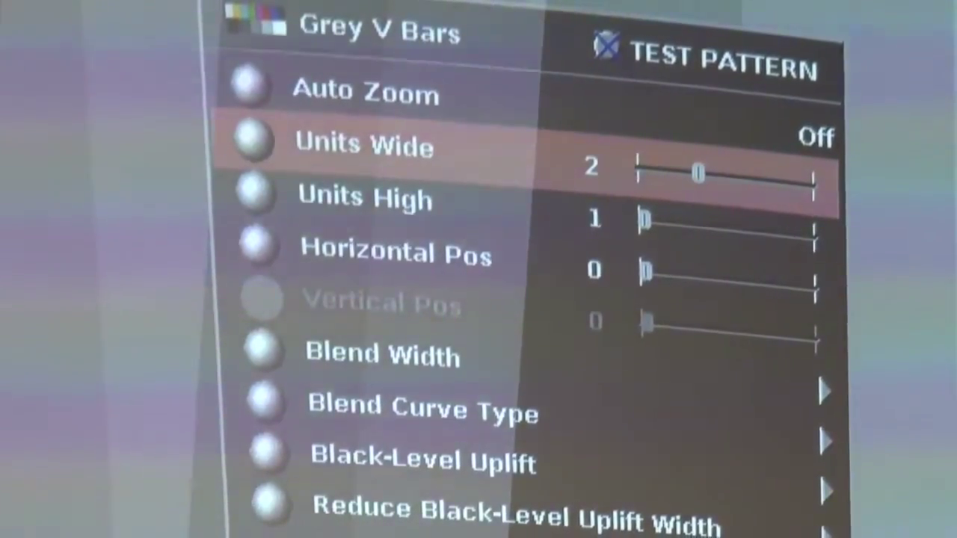
Move the highlight to Horizontal Pos, leaving Units Wide at 2 and Units High at 1.
key("Down")
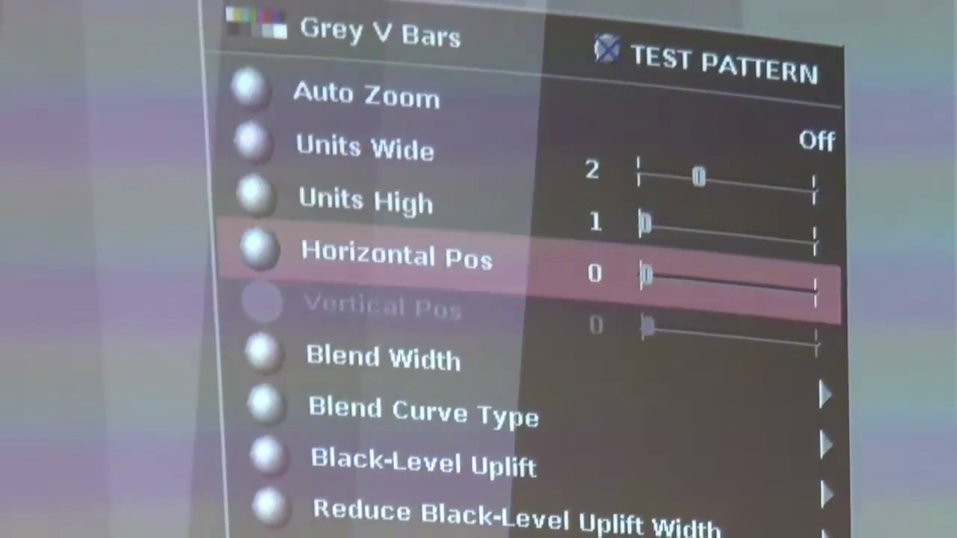